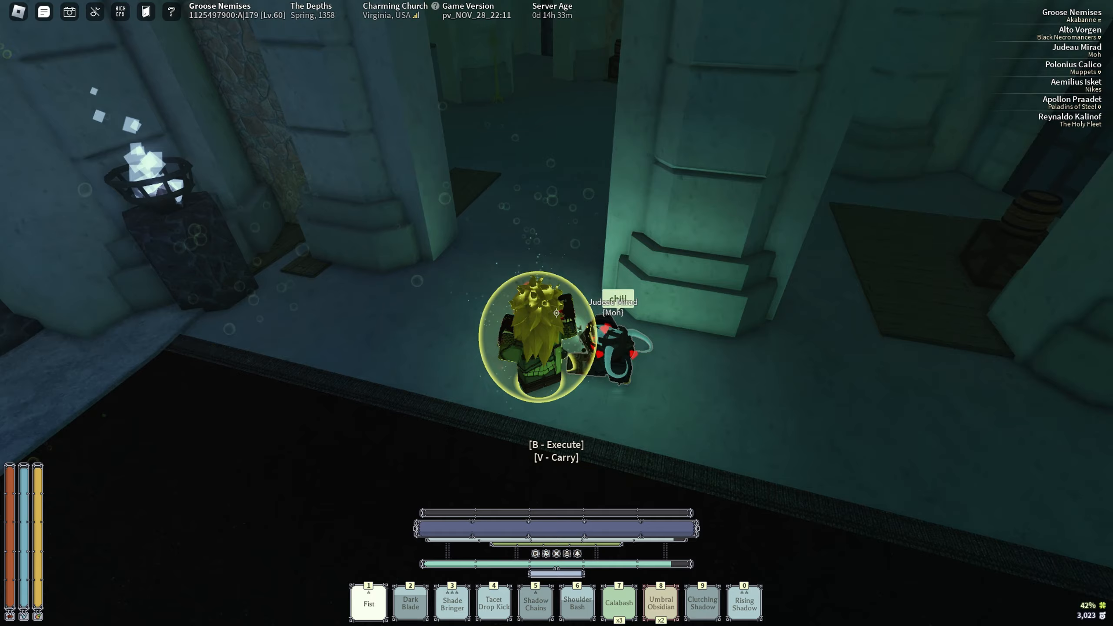
Leave the downed player at Charming Church and reach an occupied Depths treasure chest
{"action": "key", "text": "b"}
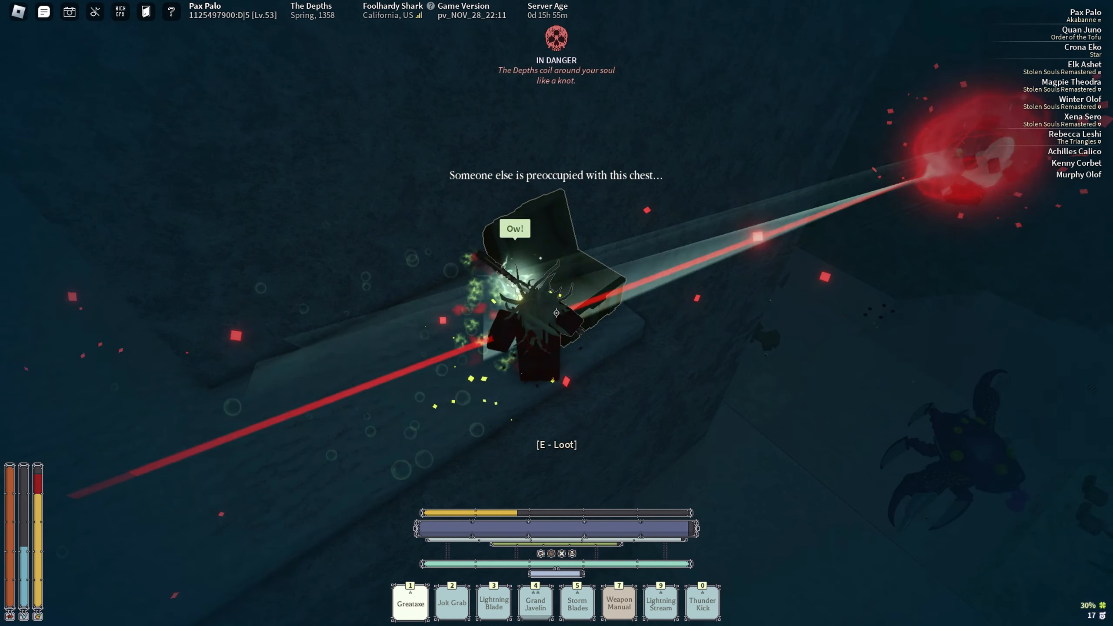
Bring up the Return to Main Menu confirmation while holding the Star Duster and gems
{"action": "key", "text": "e"}
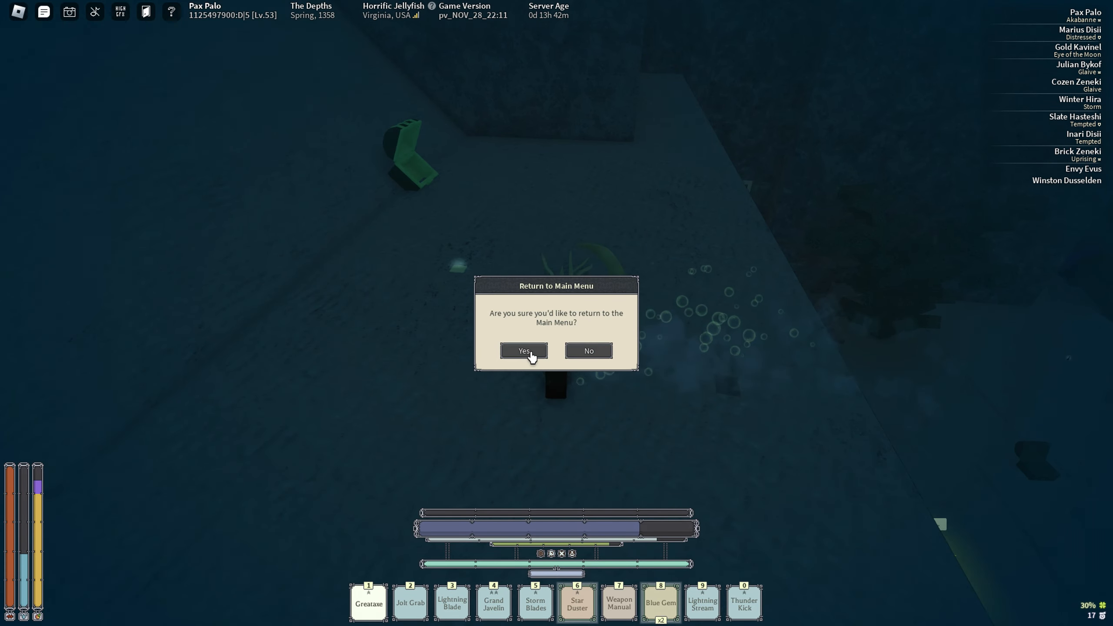
Confirm Yes to return to the main menu, then rejoin The Depths at a chest
{"action": "left_click", "coordinate": [522, 350]}
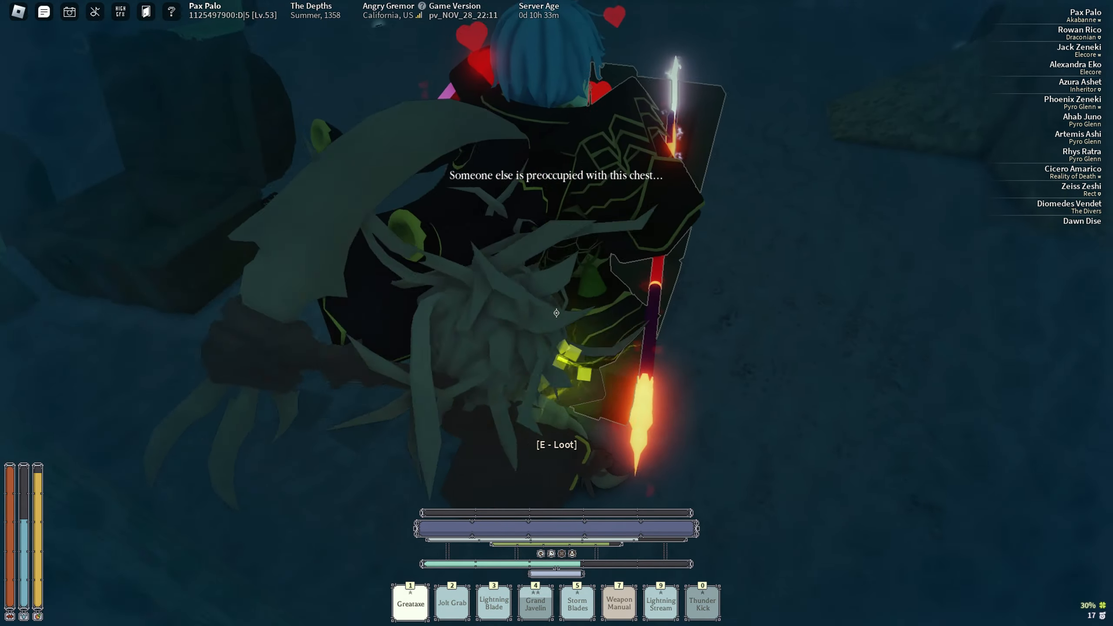
Swim across the dark Depths seafloor to another treasure chest showing the loot prompt
{"action": "key", "text": "e"}
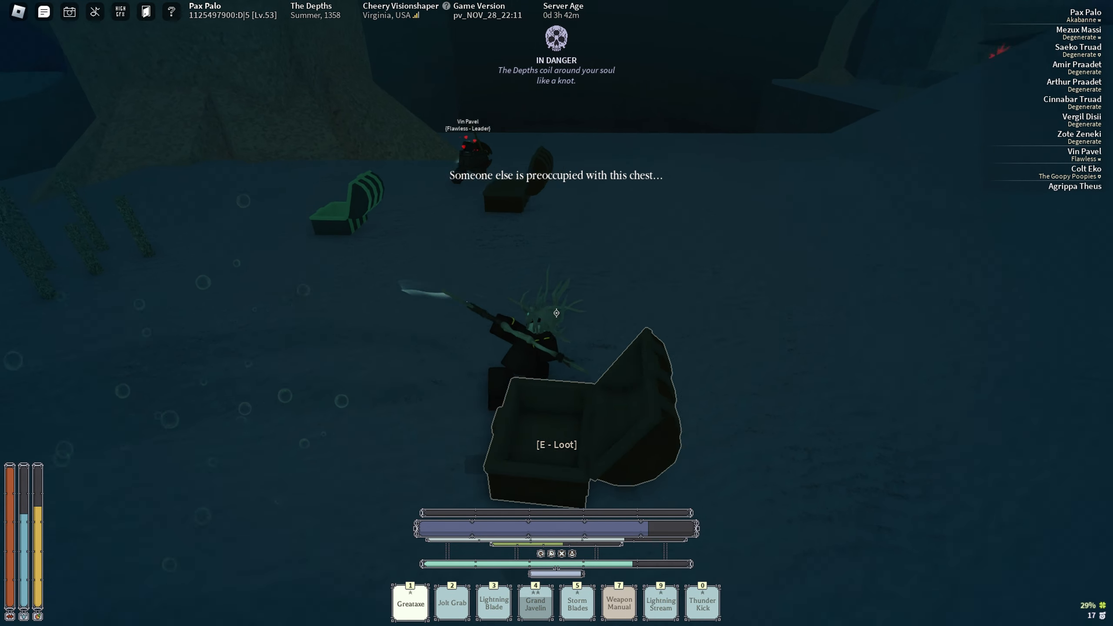
Loot the treasure chest for a Wind Gem and Wayward Gem, then exit the list
{"action": "key", "text": "e"}
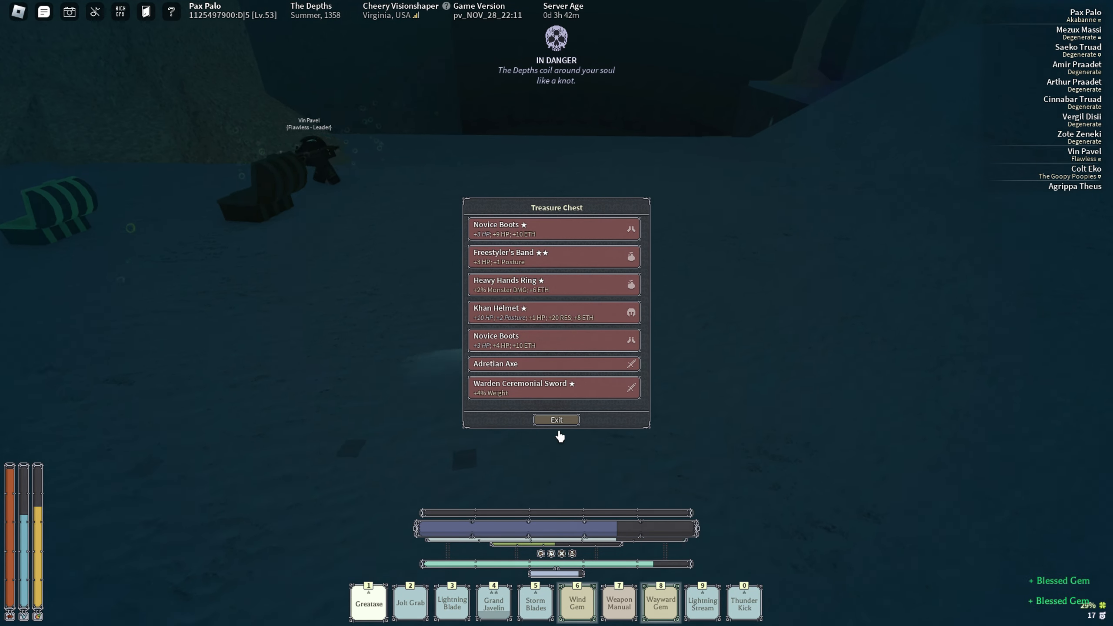
{"action": "left_click", "coordinate": [555, 420]}
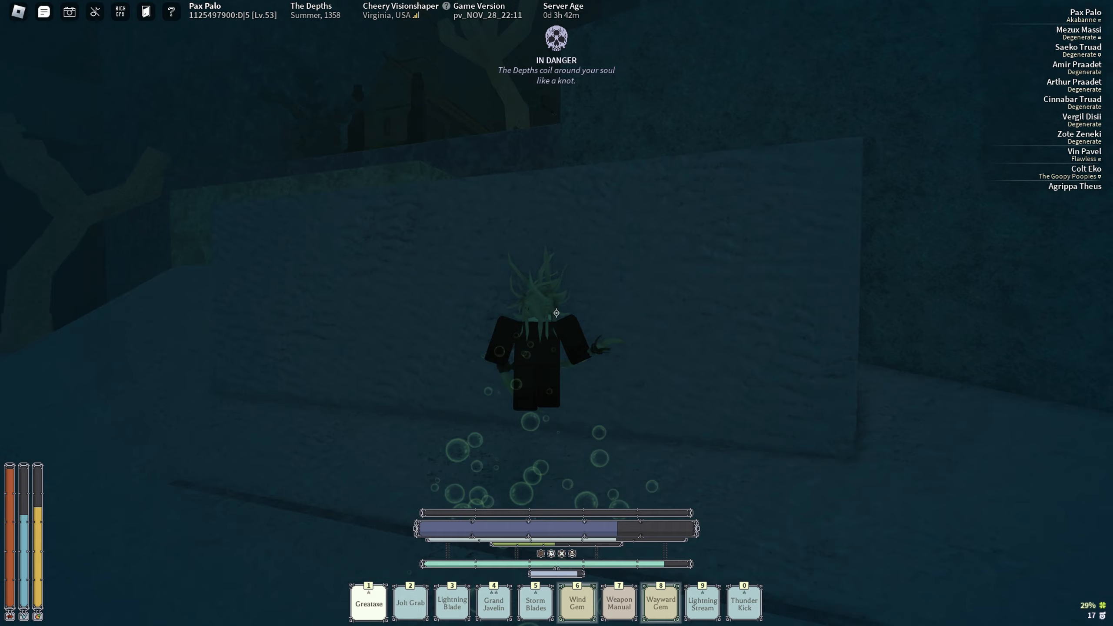